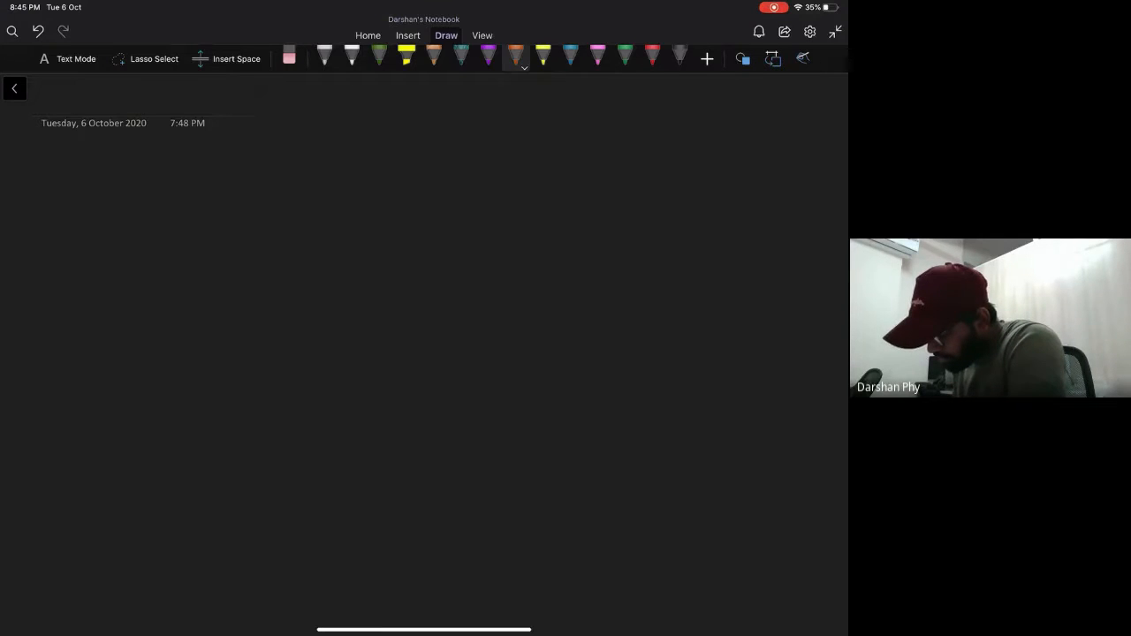
- Handwrite '1 factorization' and '2 Completing the squares' in orange pen
drag(97, 173, 109, 155)
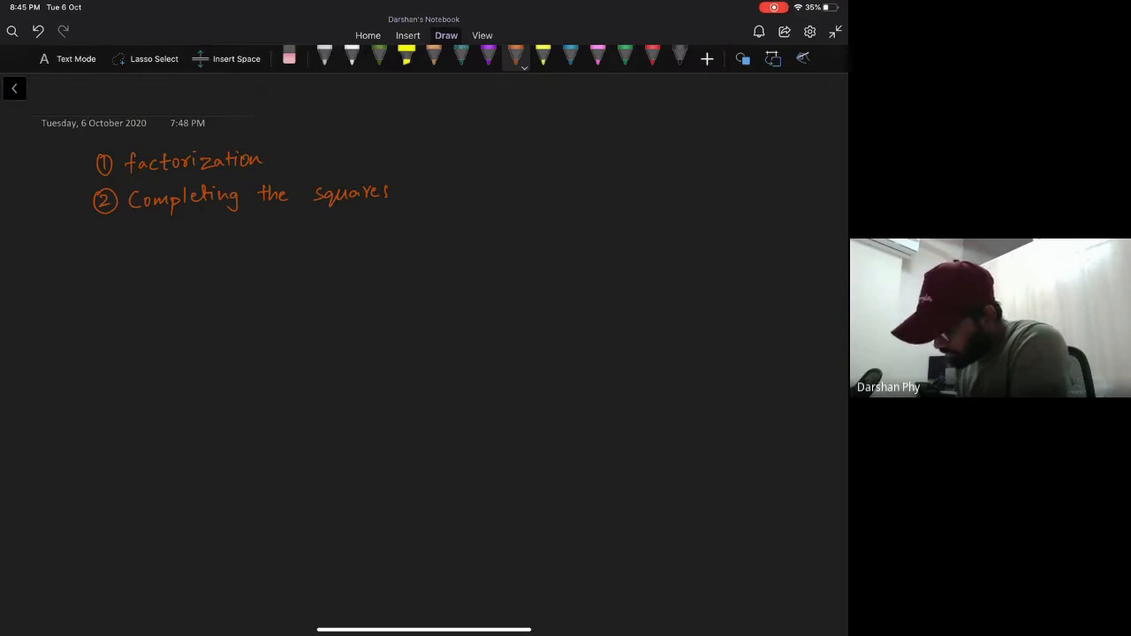
drag(92, 233, 141, 233)
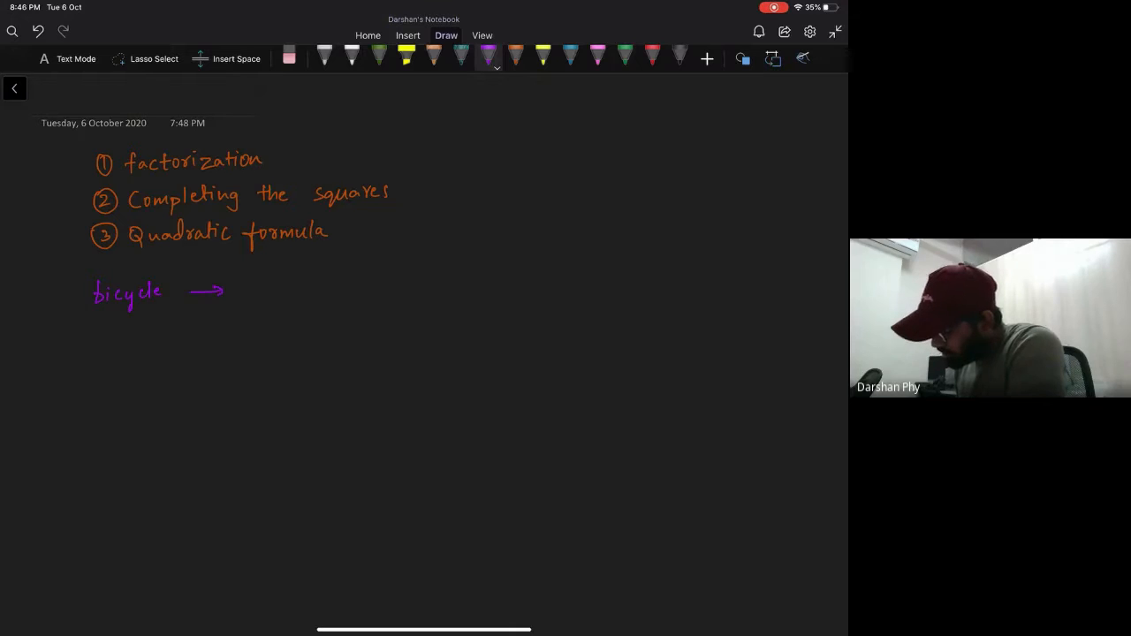
- Write motorcycle → car after bicycle and annotate 'navigation' beside car in purple
drag(238, 286, 397, 285)
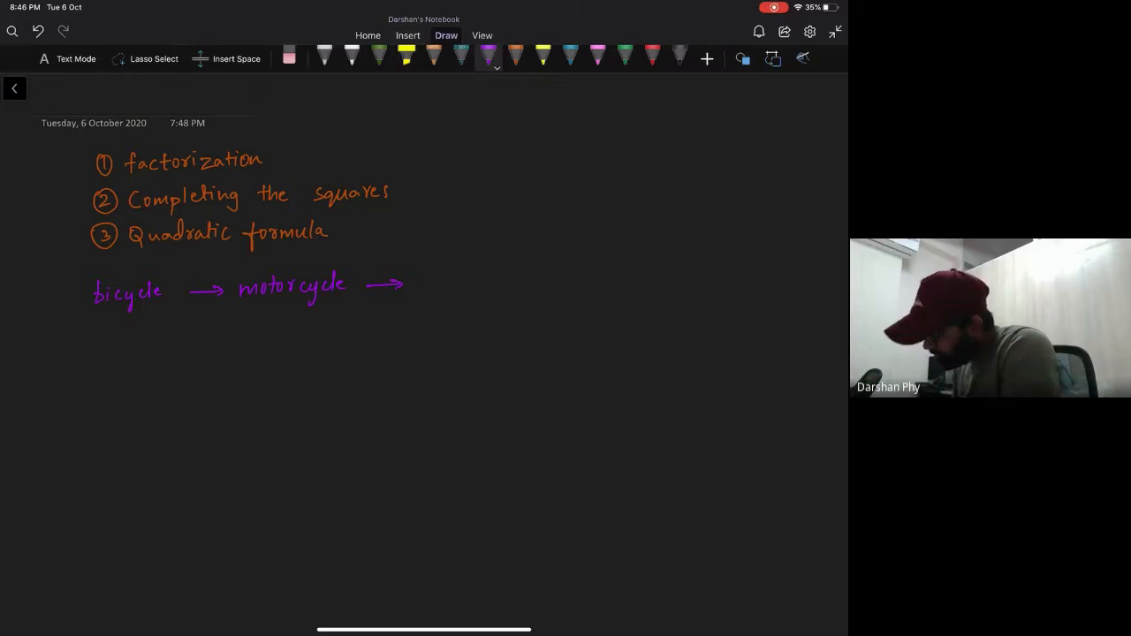
drag(406, 282, 451, 283)
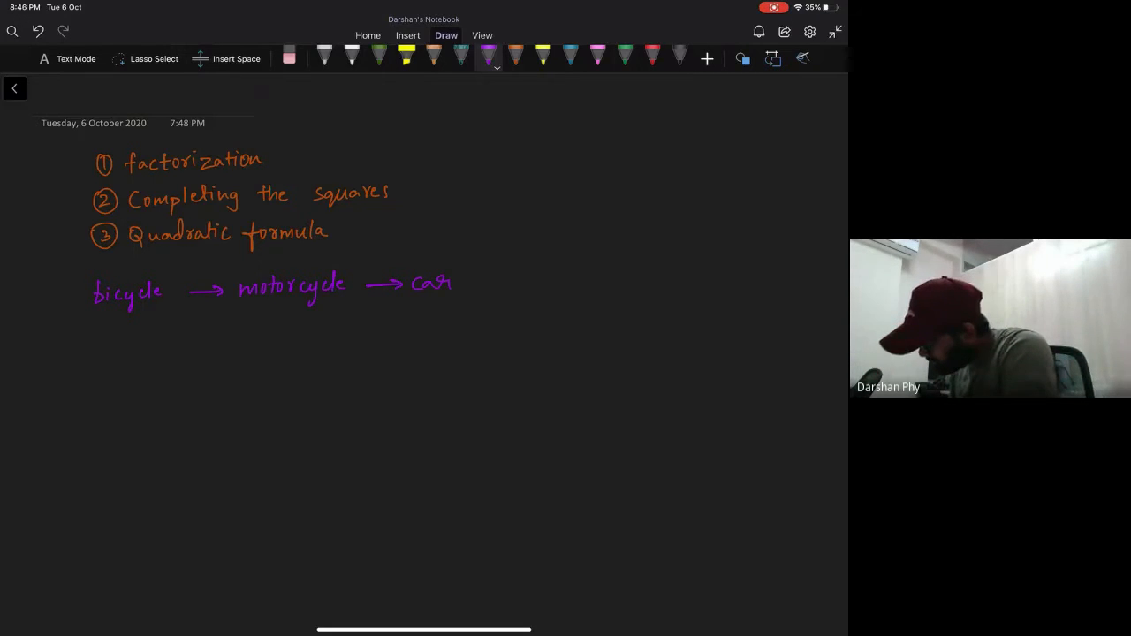
drag(499, 269, 534, 274)
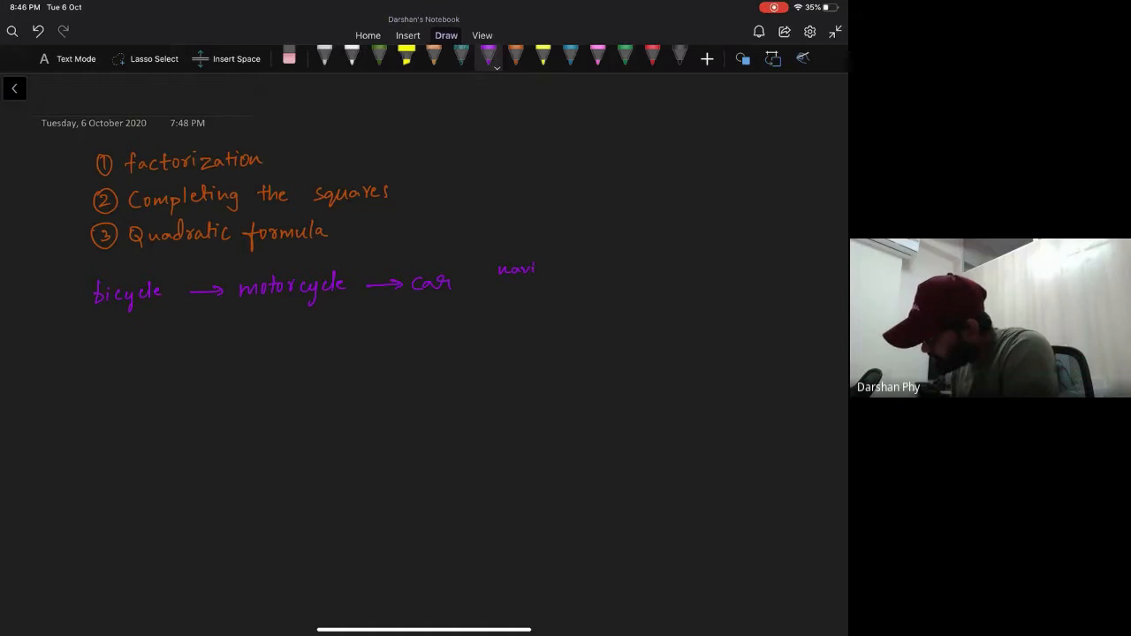
text(navigation)
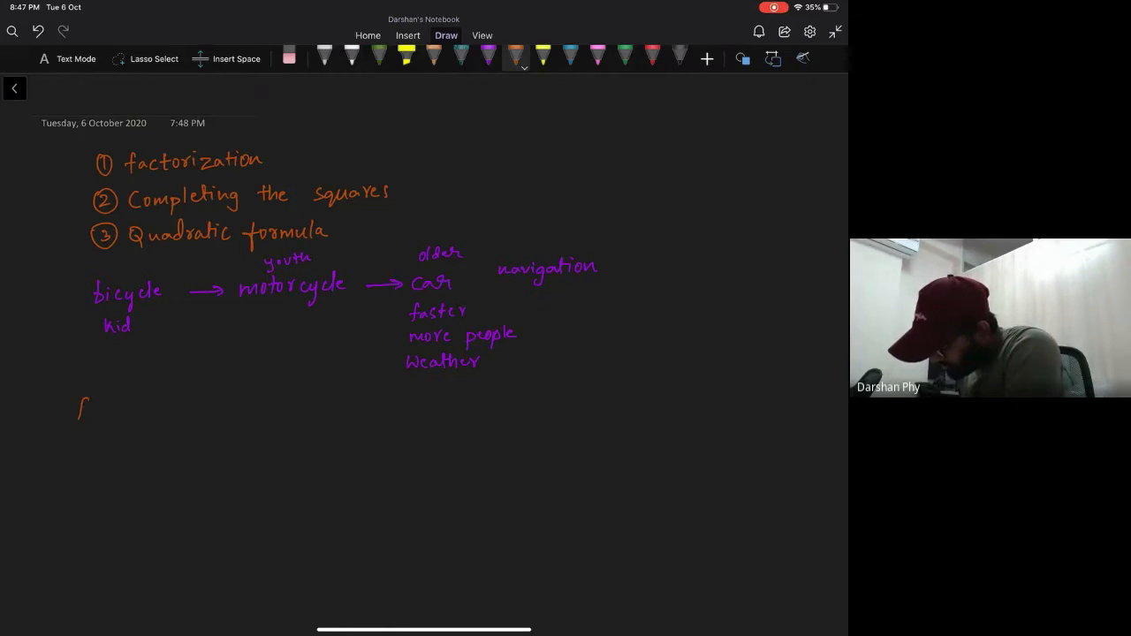
- Write the orange chain factor → completing squ → QF beneath the vehicle analogy
drag(80, 407, 120, 410)
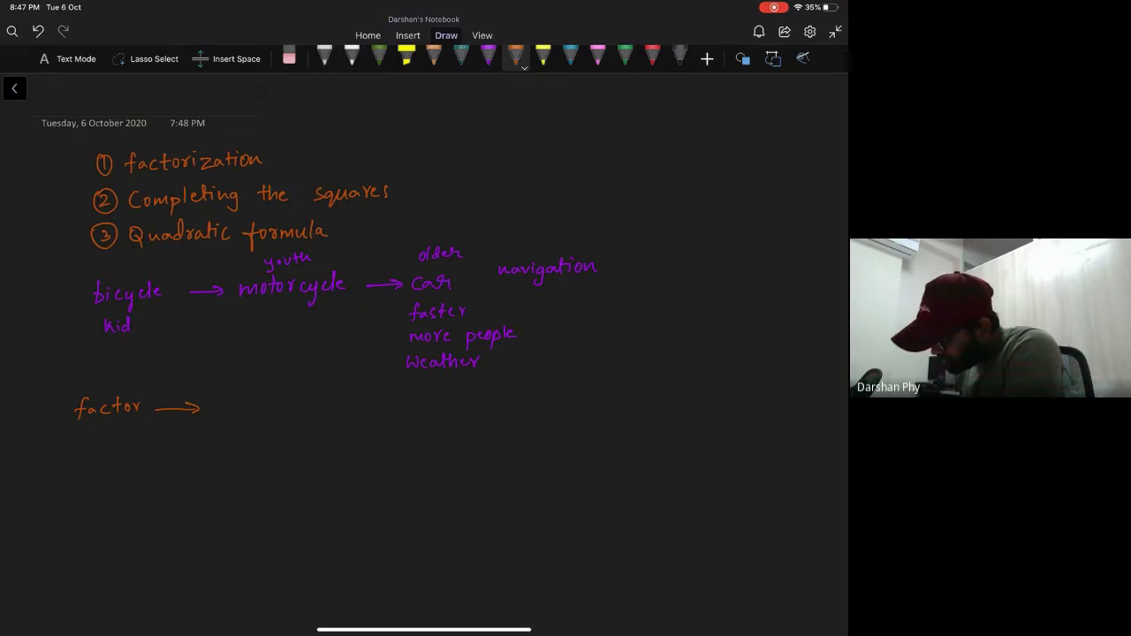
drag(212, 404, 349, 410)
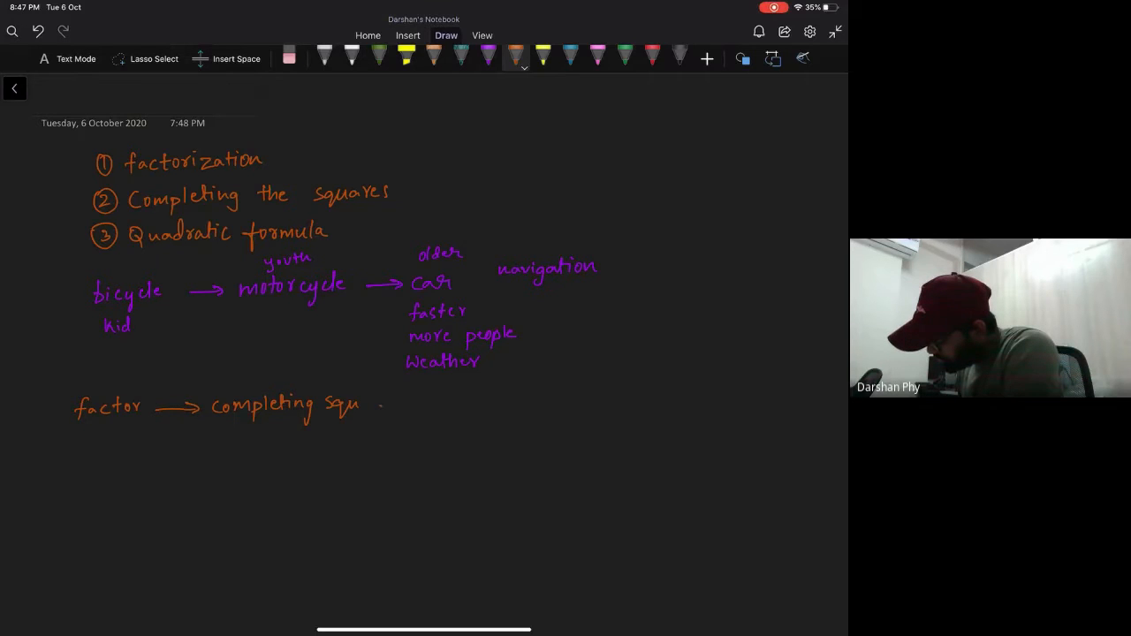
drag(371, 405, 420, 405)
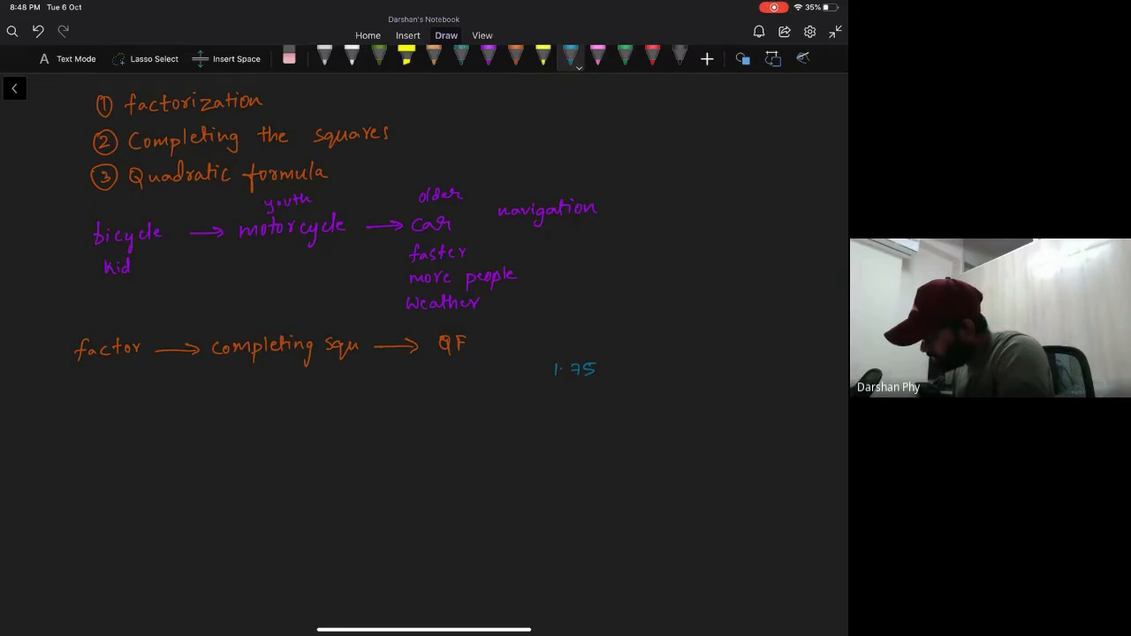
- Write roots 1.75 and 4.25, a+b and a·b, and pairs 1,4; −7,2; −2,−5 in blue
text(4.25)
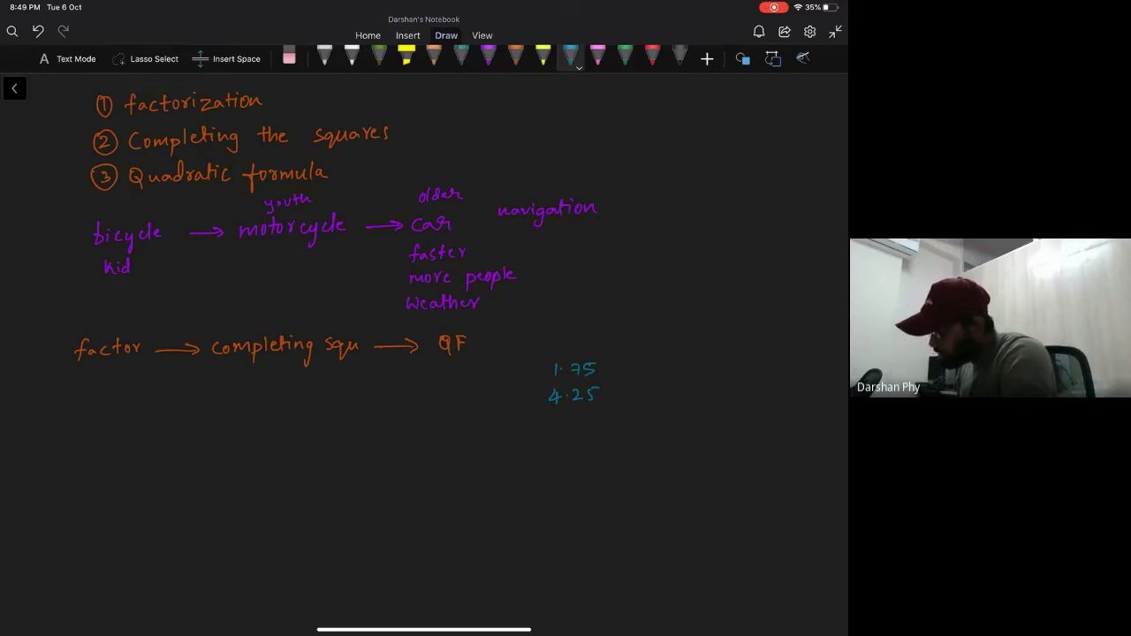
drag(574, 429, 583, 432)
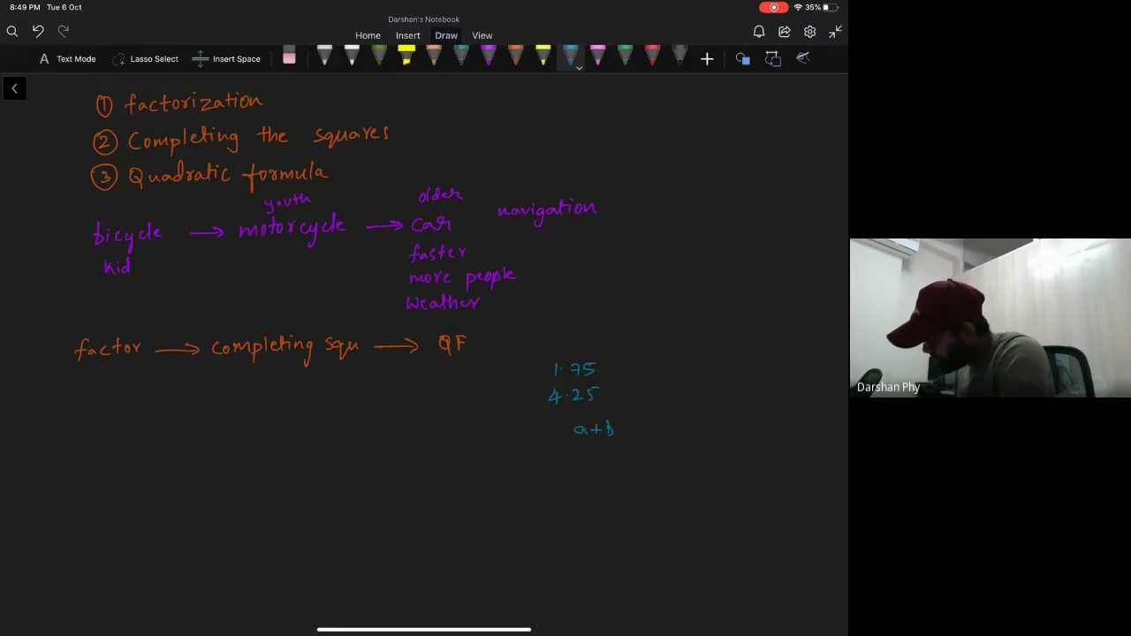
drag(627, 431, 651, 432)
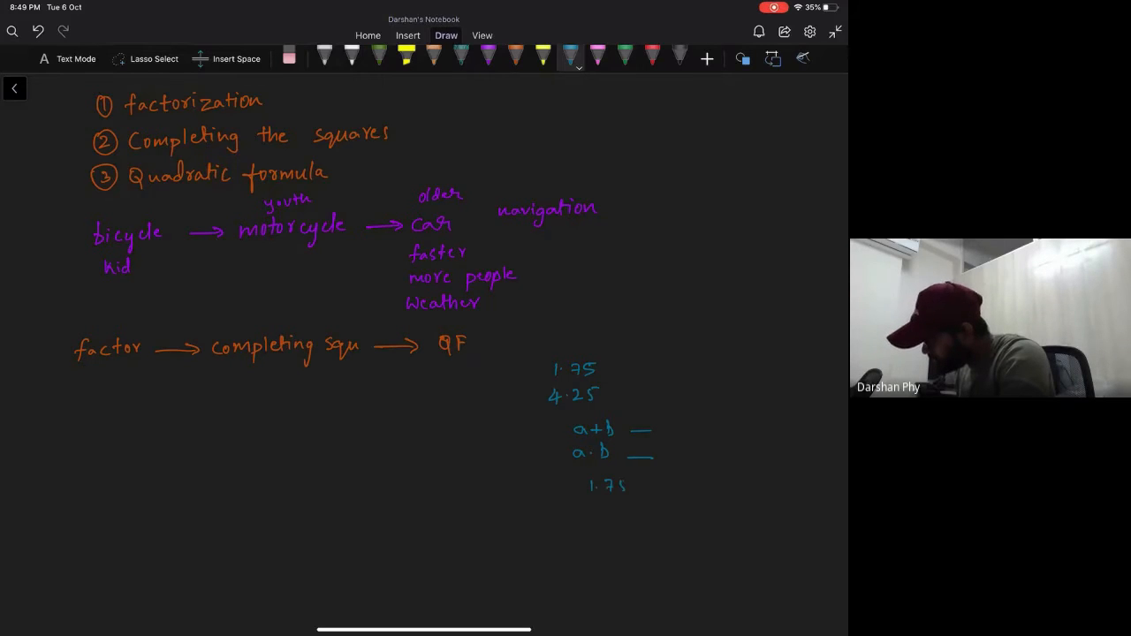
drag(632, 484, 703, 484)
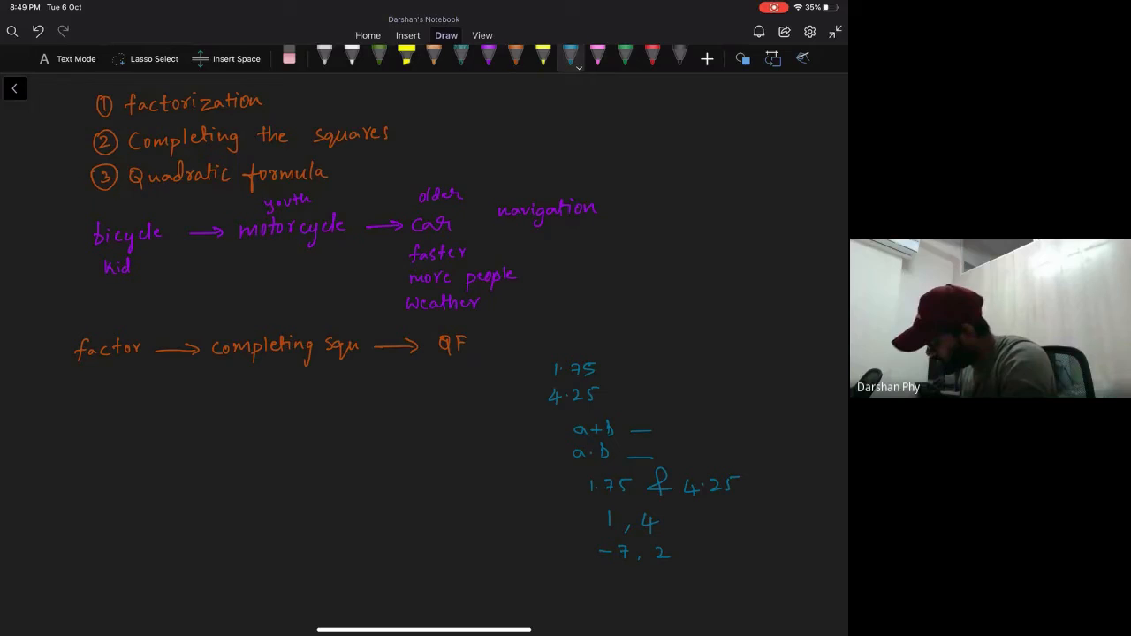
scroll(down, 3)
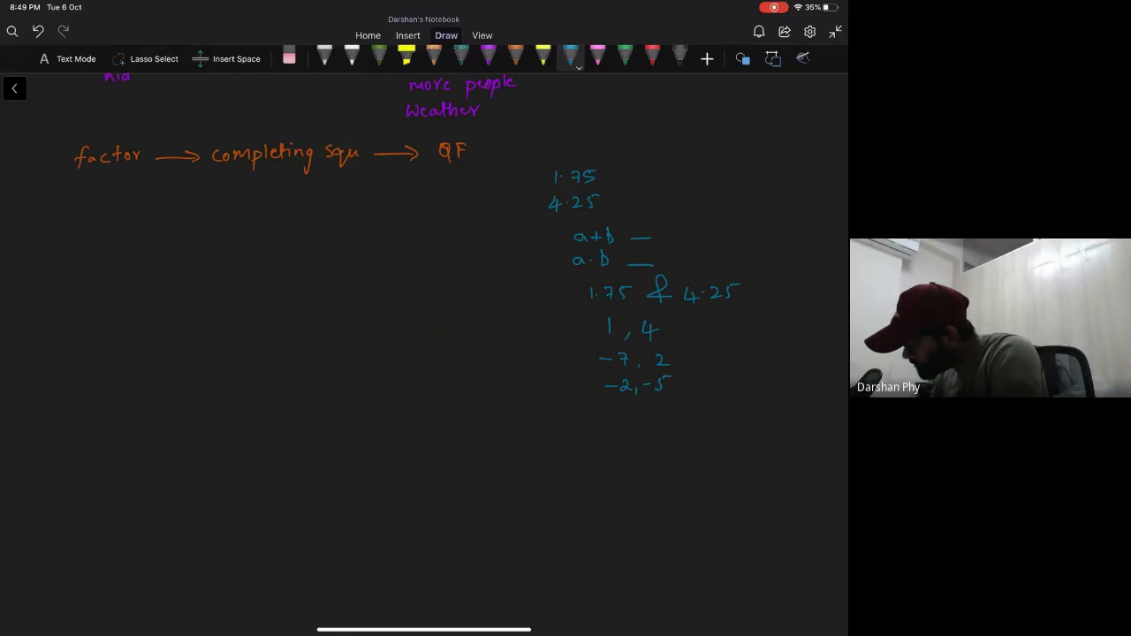
- Label the roots as fractions, underline 'drawback of factorization' and list lot of time, hard with fractional roots
drag(634, 156, 615, 191)
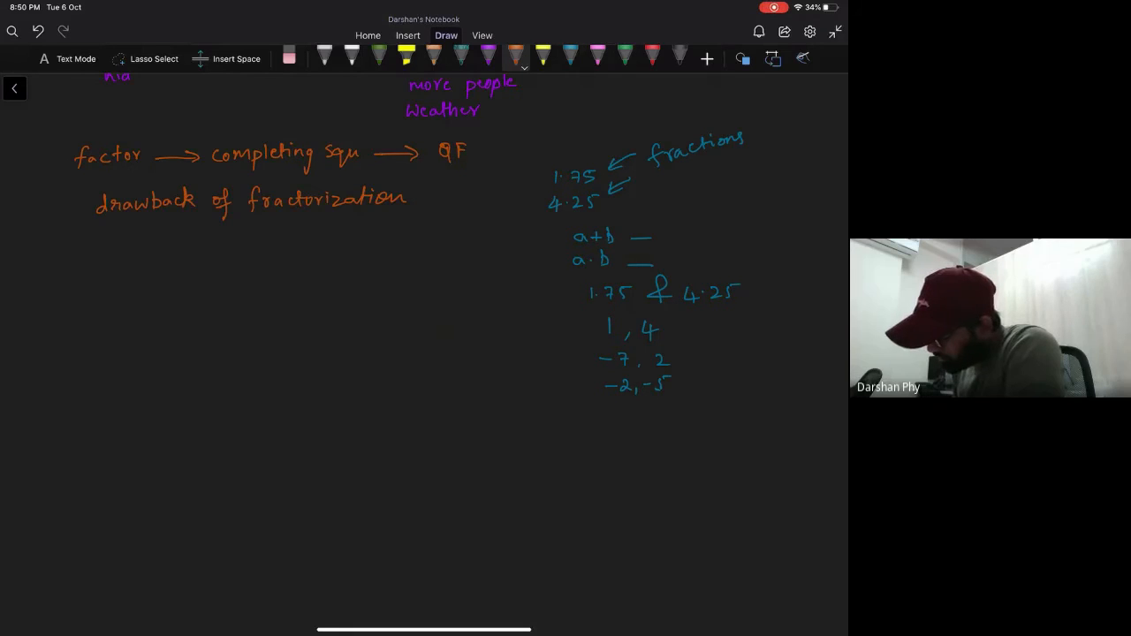
drag(92, 213, 424, 213)
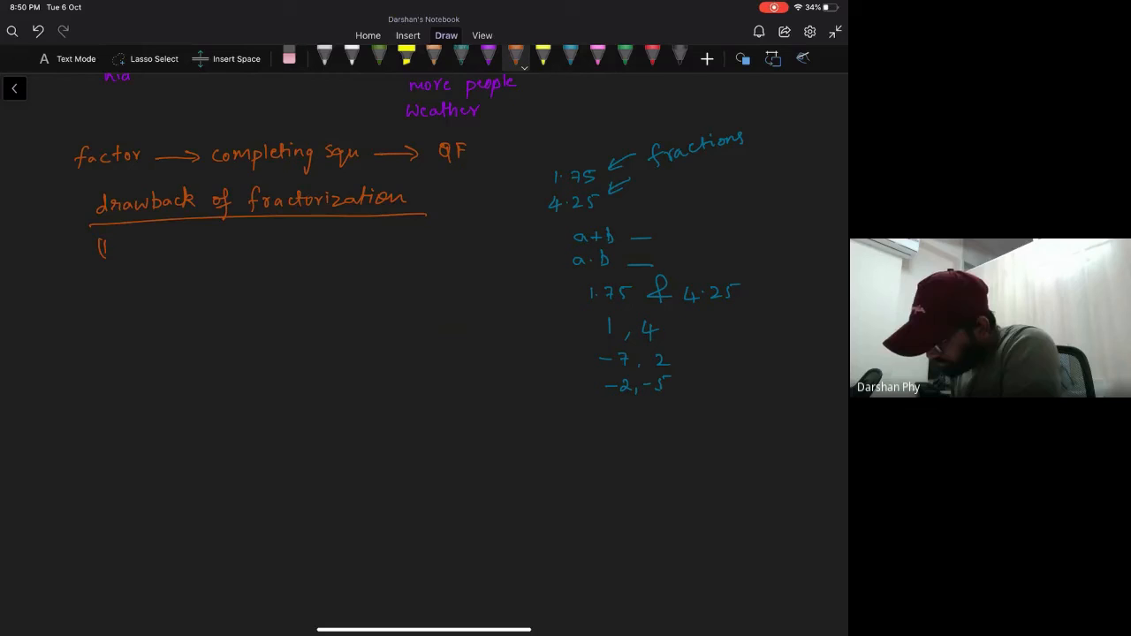
drag(102, 244, 221, 283)
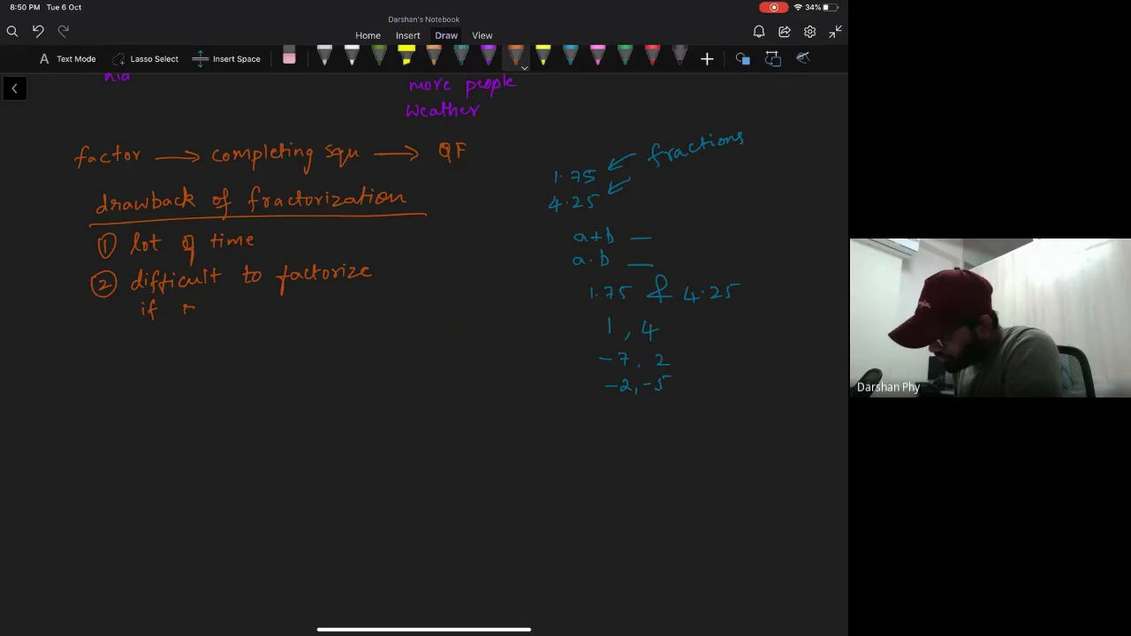
text(routs)
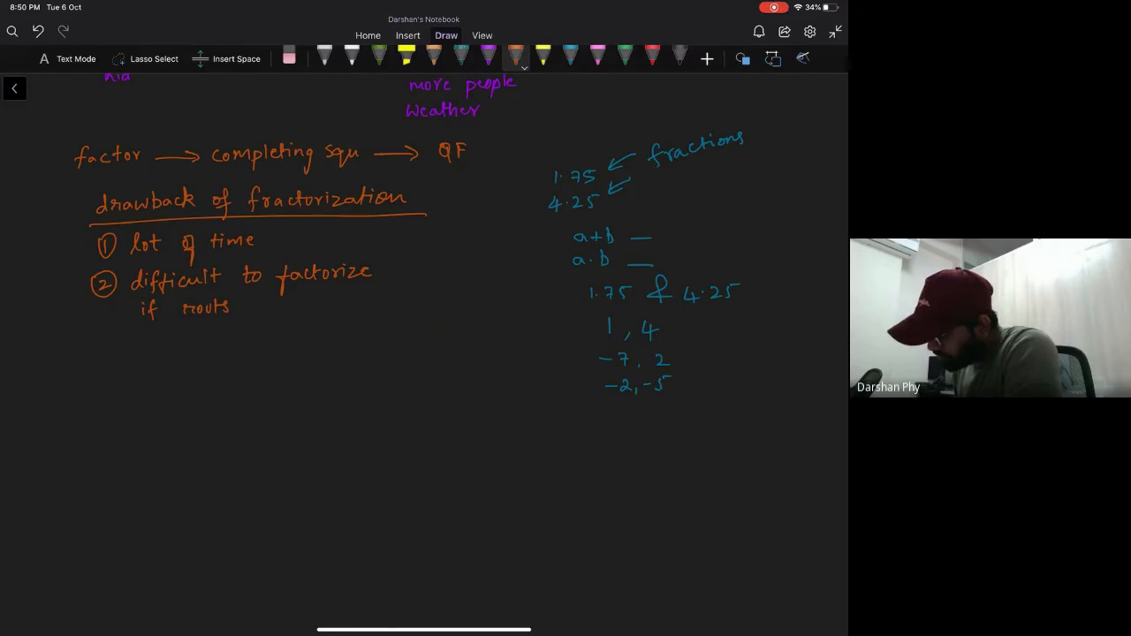
scroll(down, 3)
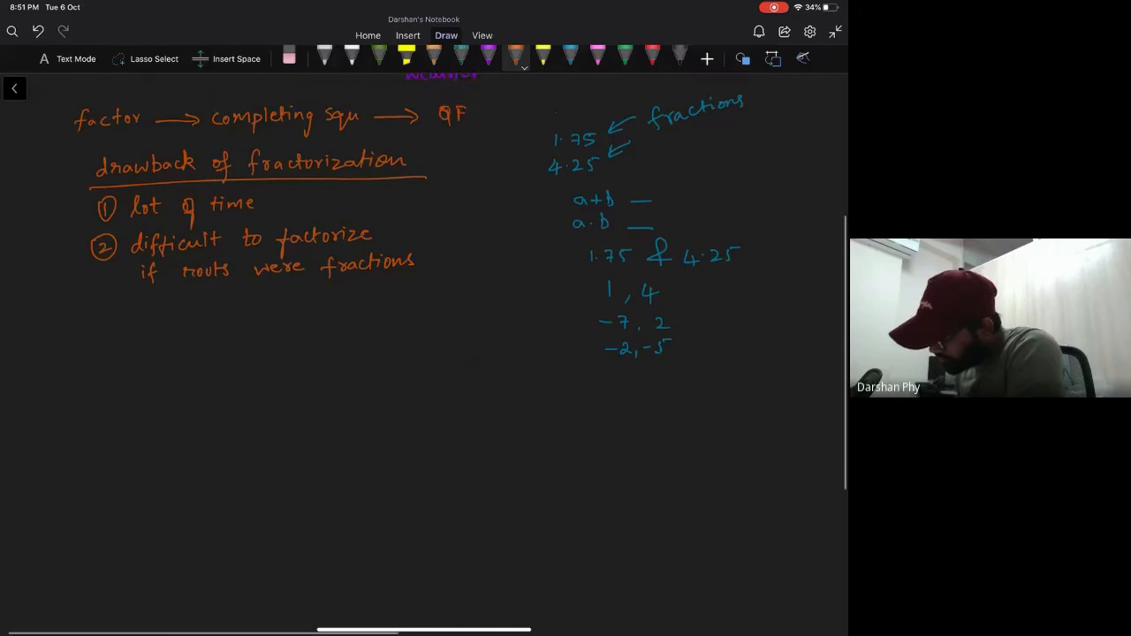
scroll(down, 3)
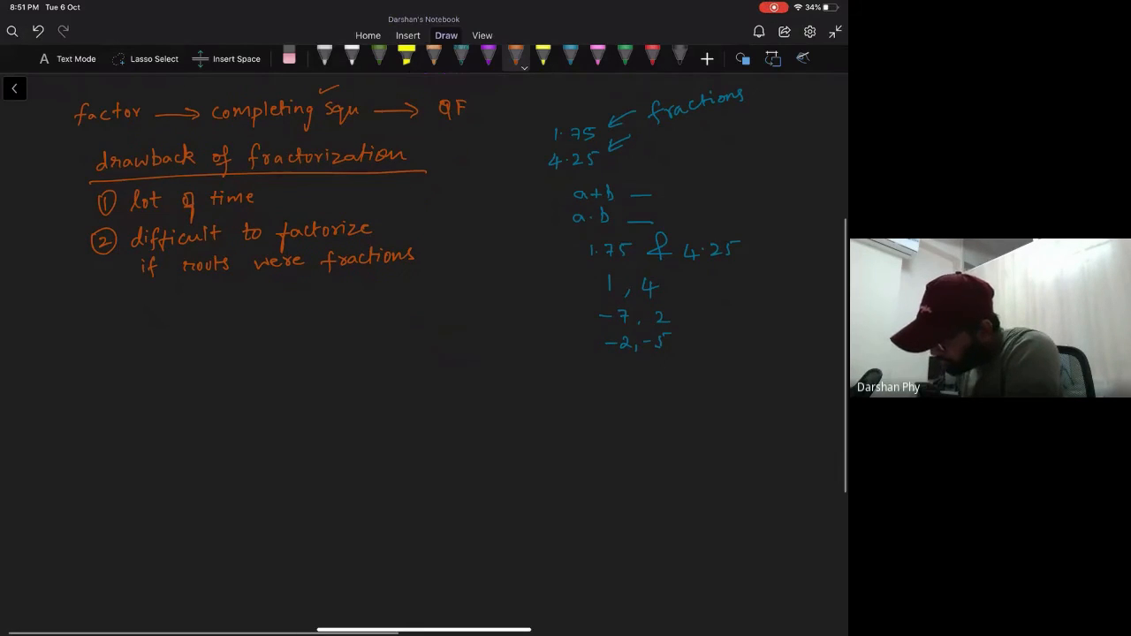
- Write 'Quadratic formula → hold', 'QF was derived from completing squares', then '1 faster'
text(Qua)
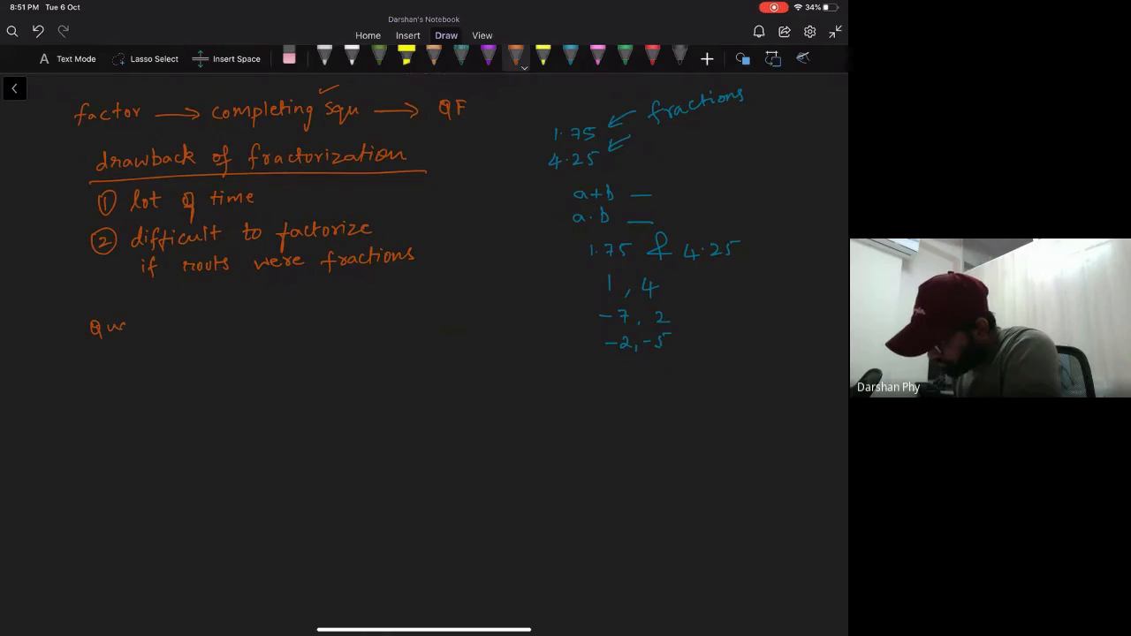
text(Quadratic formula)
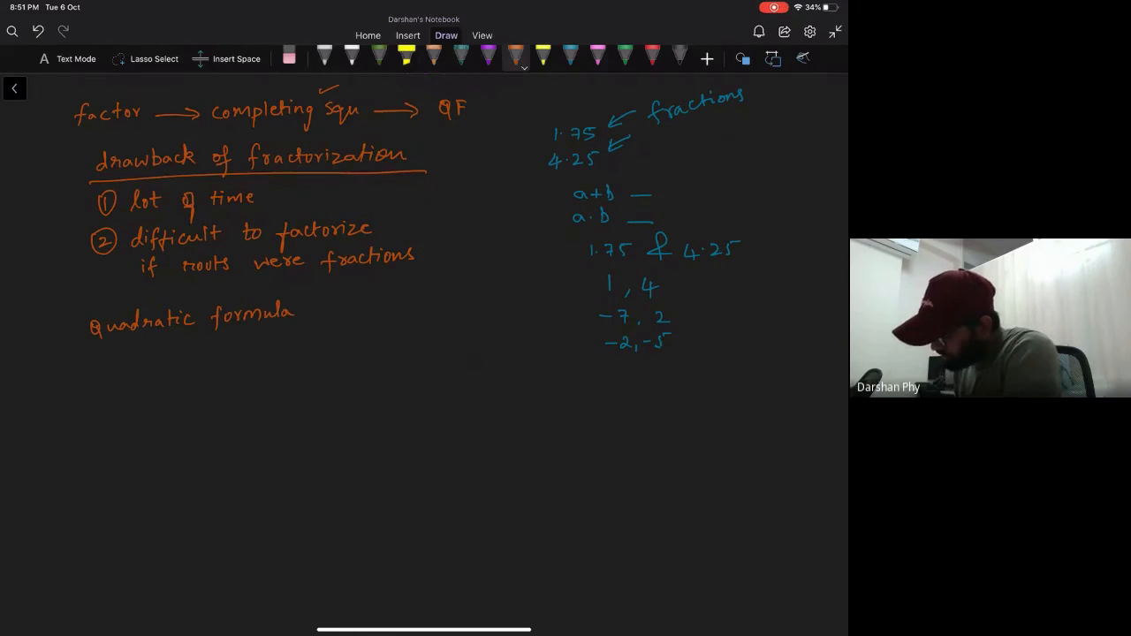
drag(304, 314, 339, 315)
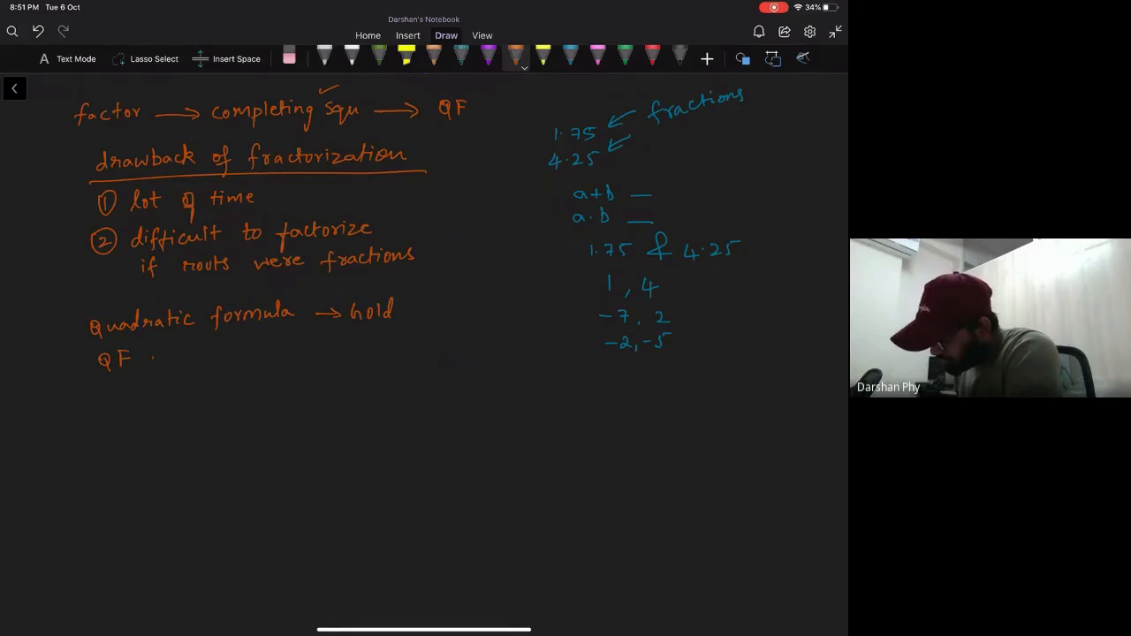
text(was derived from Completing)
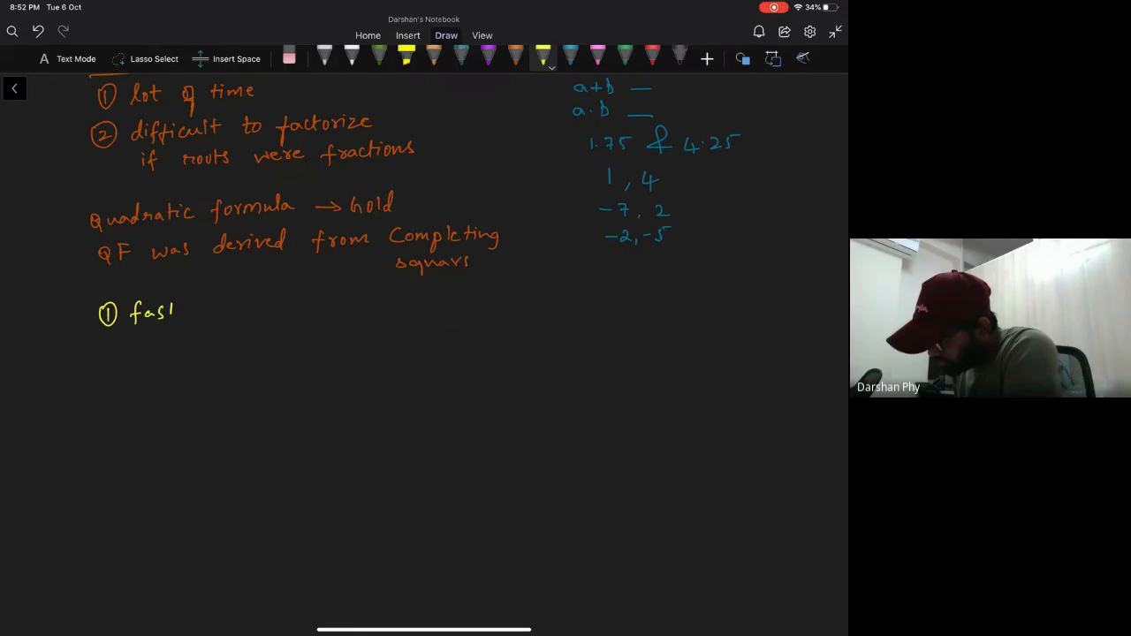
text(faster)
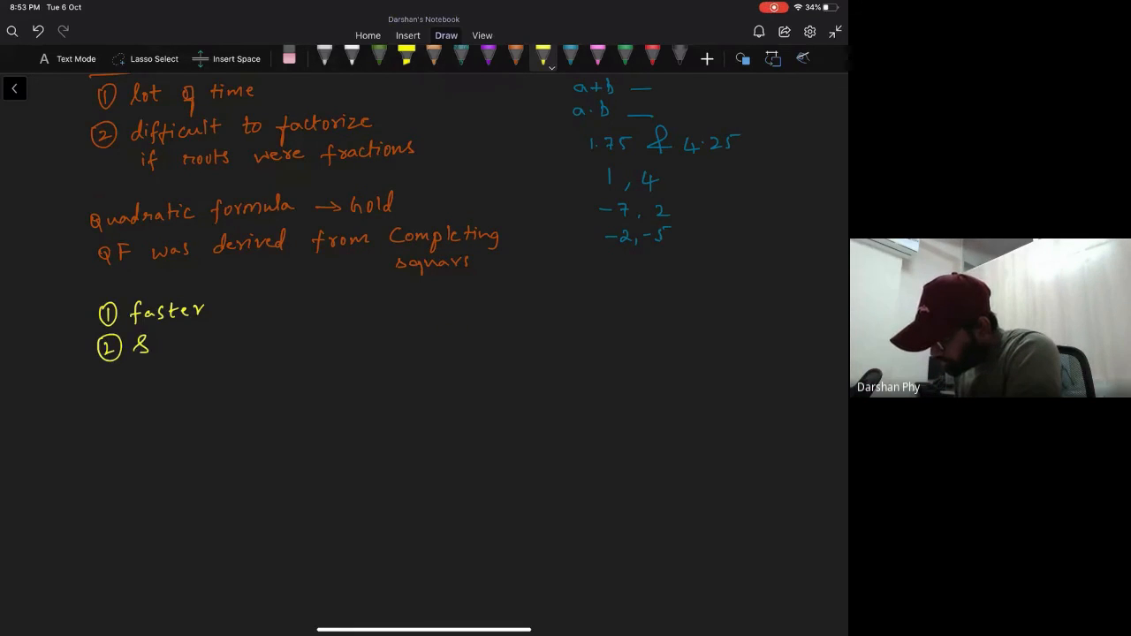